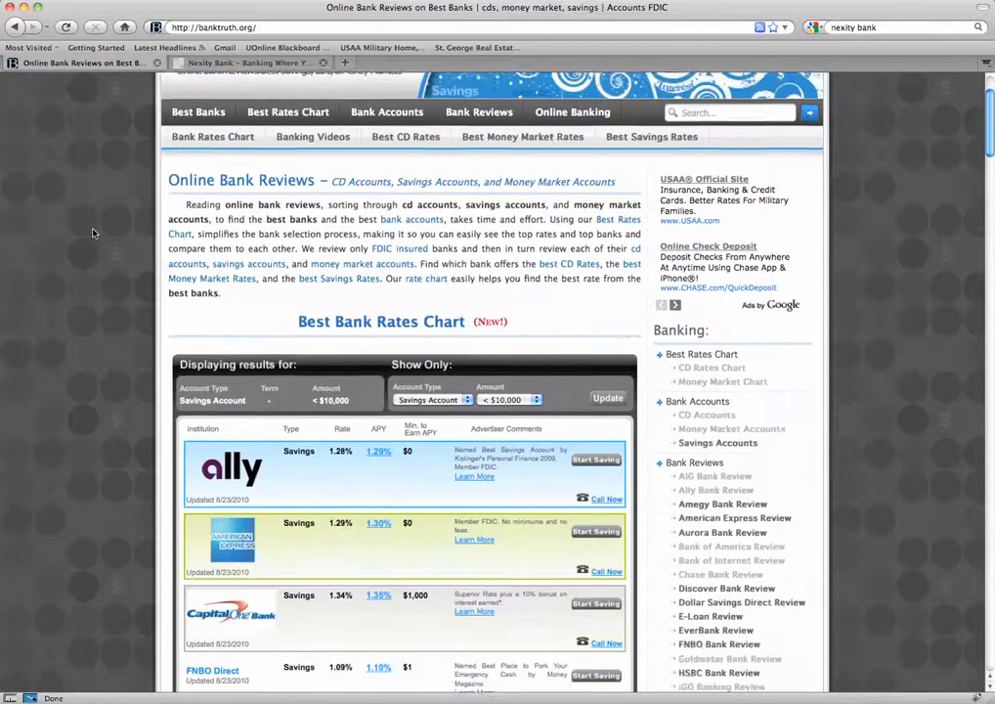
- Scroll through BankTruth.org's savings rates chart
scroll("down", 3)
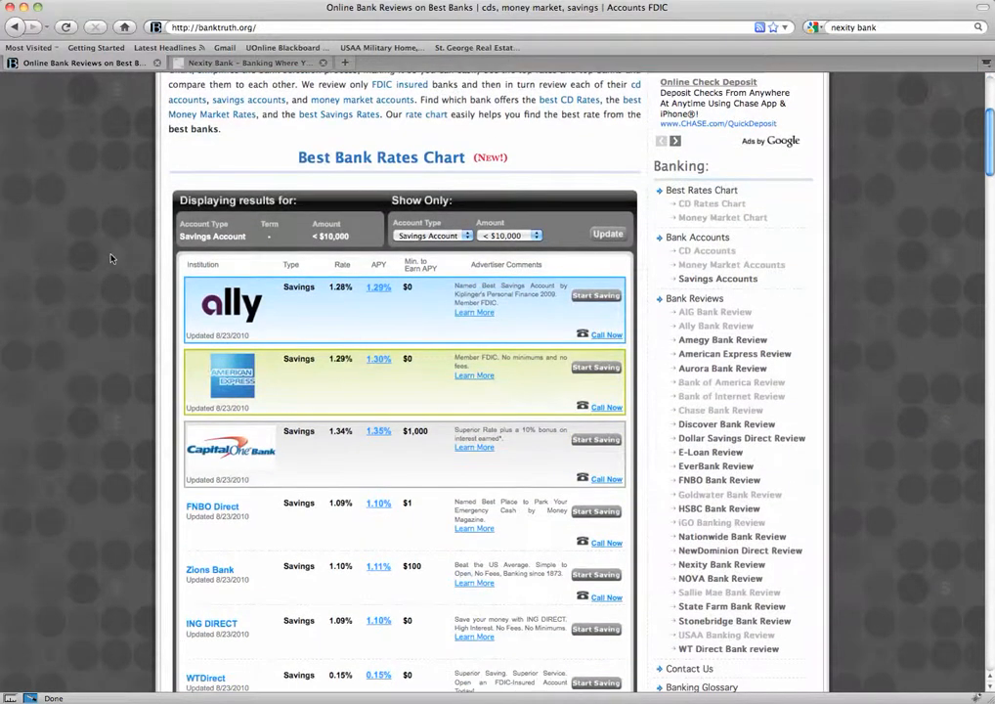
scroll("down", 3)
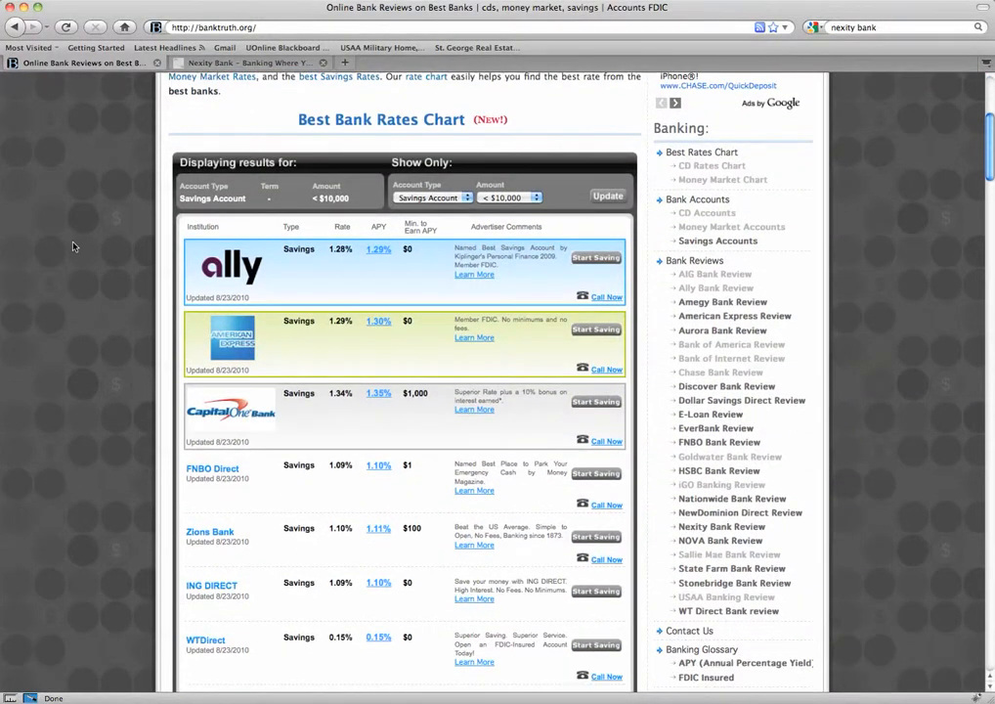
scroll("up", 3)
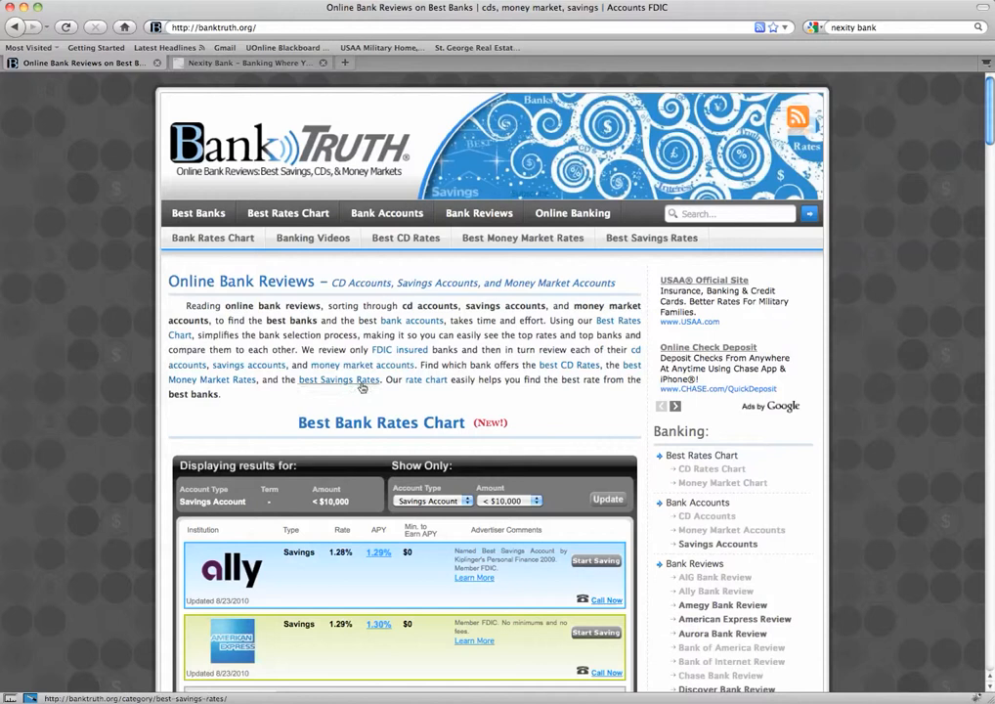
- Open the Nexity Bank Review from Bank Reviews and read through it
left_click(479, 213)
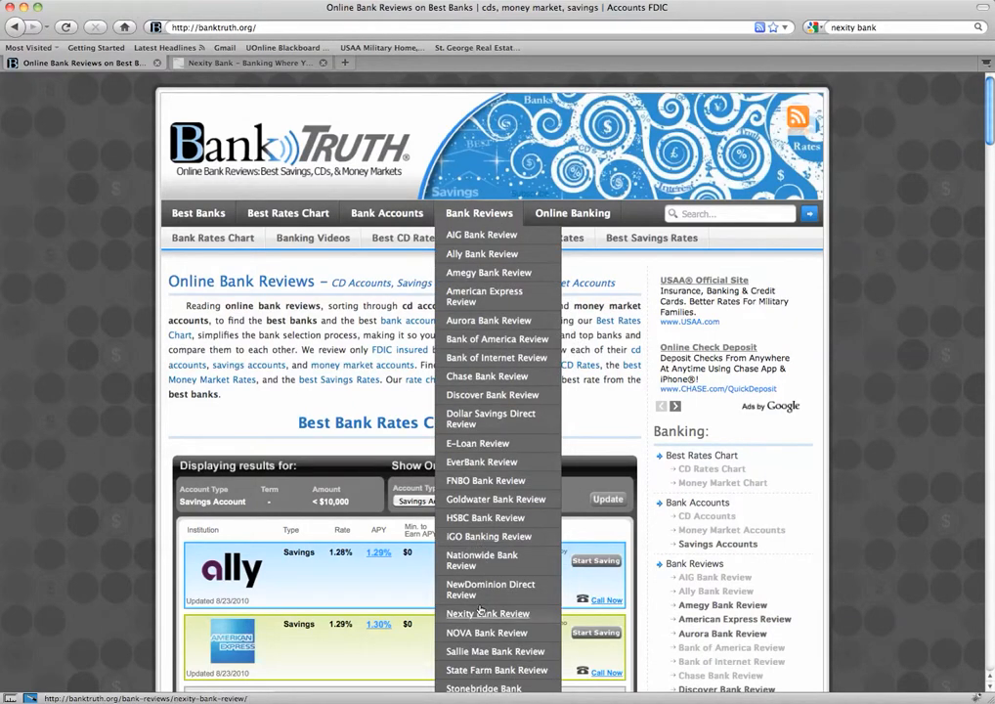
left_click(487, 614)
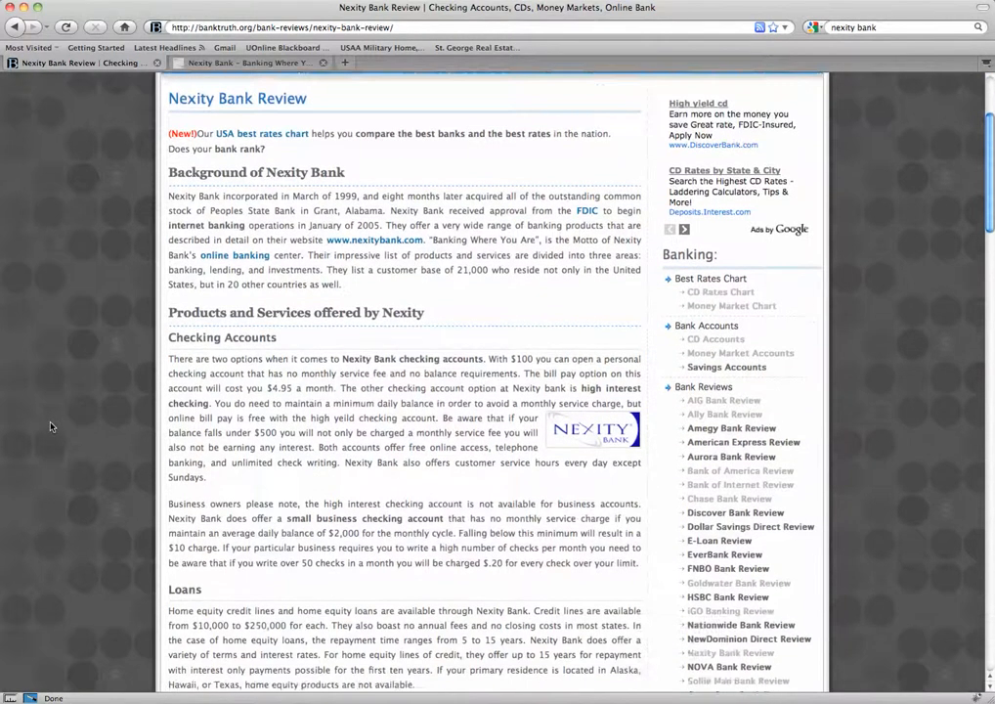
scroll("down", 3)
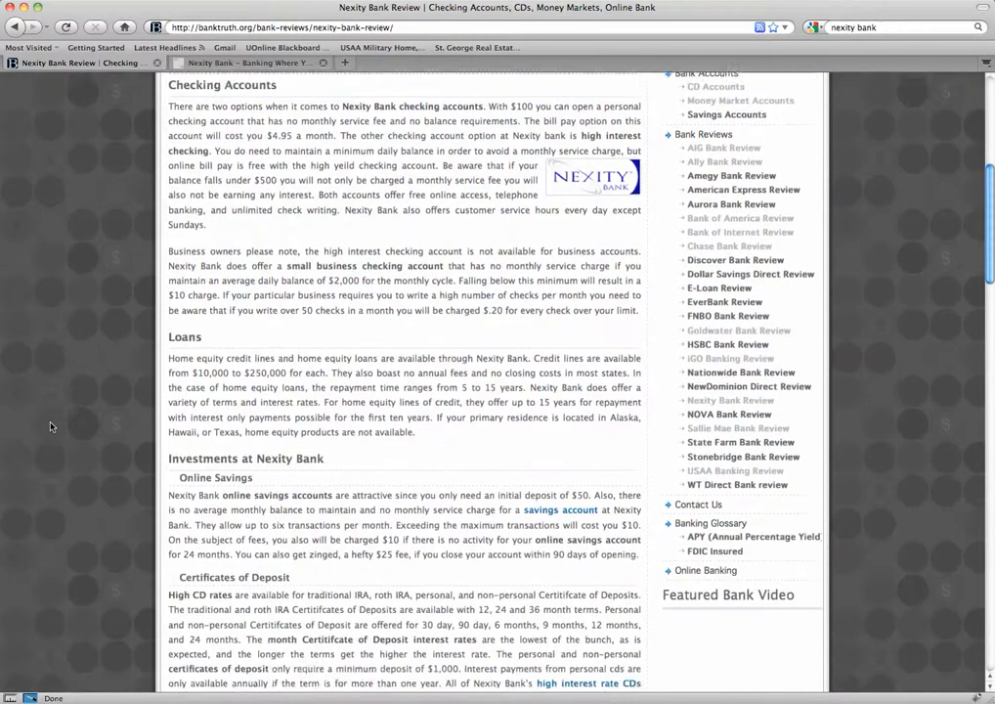
scroll("down", 3)
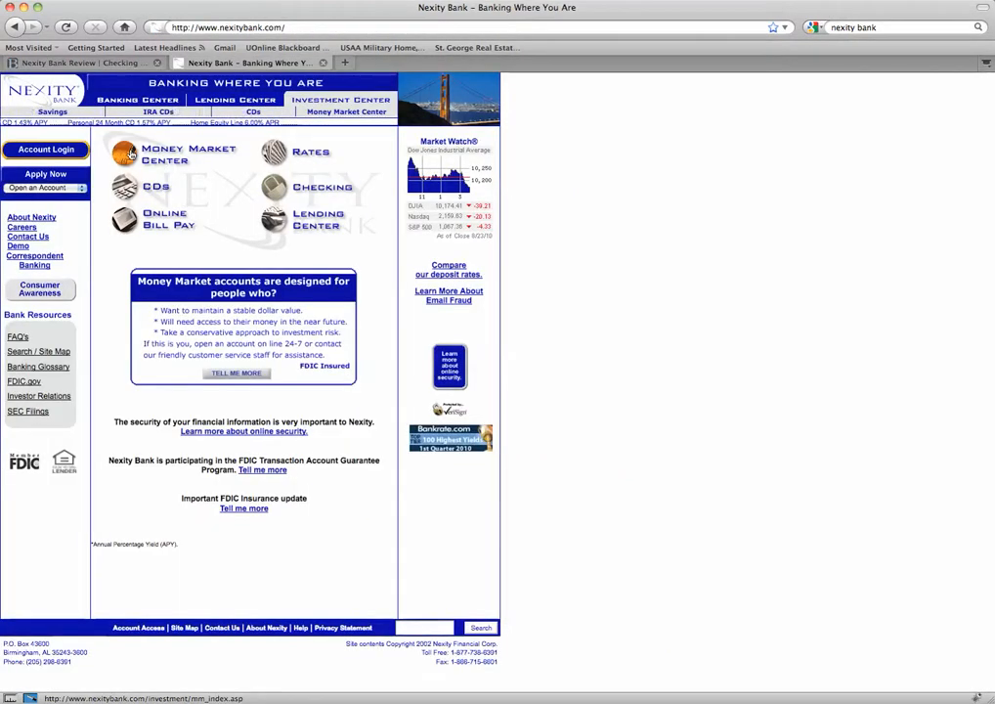
- Open Nexity's Money Market Center and read the Money Market Advantage account details
left_click(128, 154)
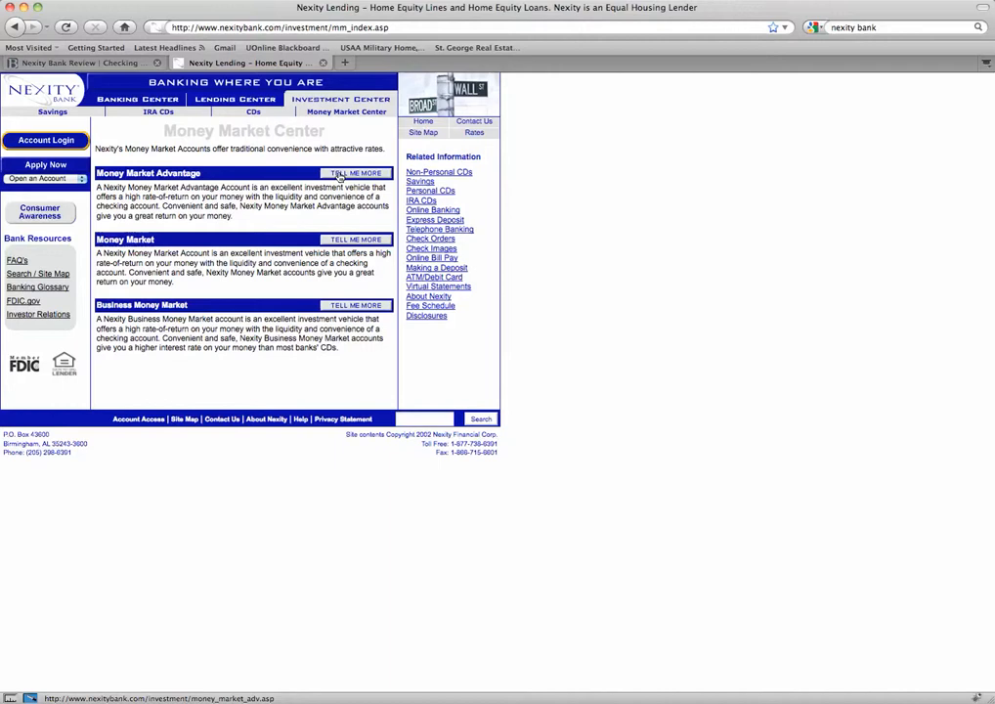
left_click(356, 239)
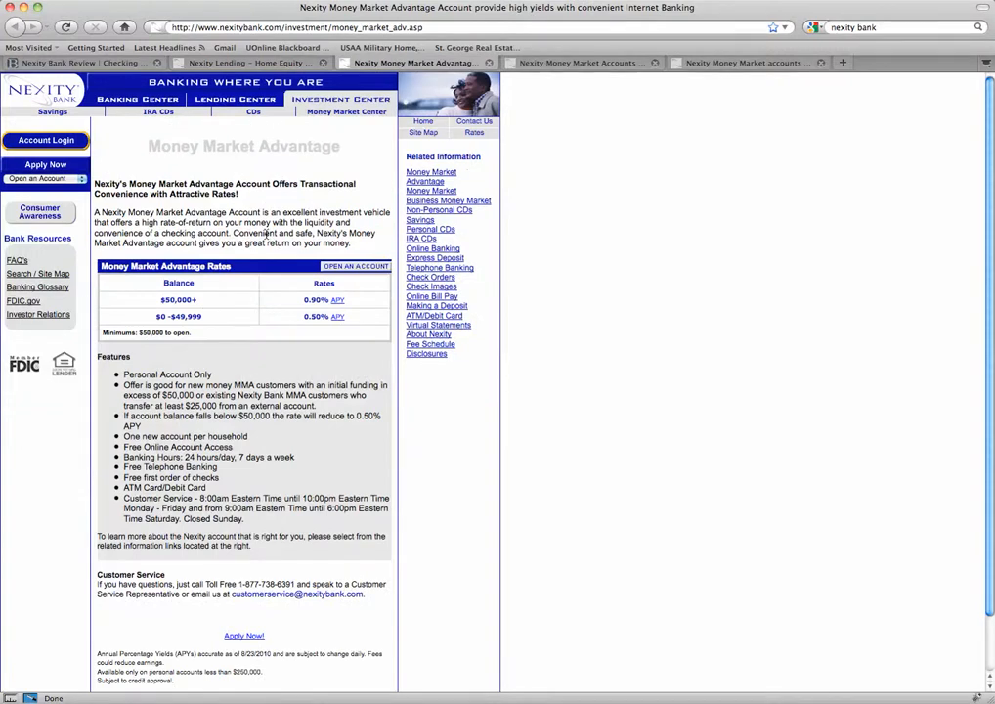
scroll("down", 3)
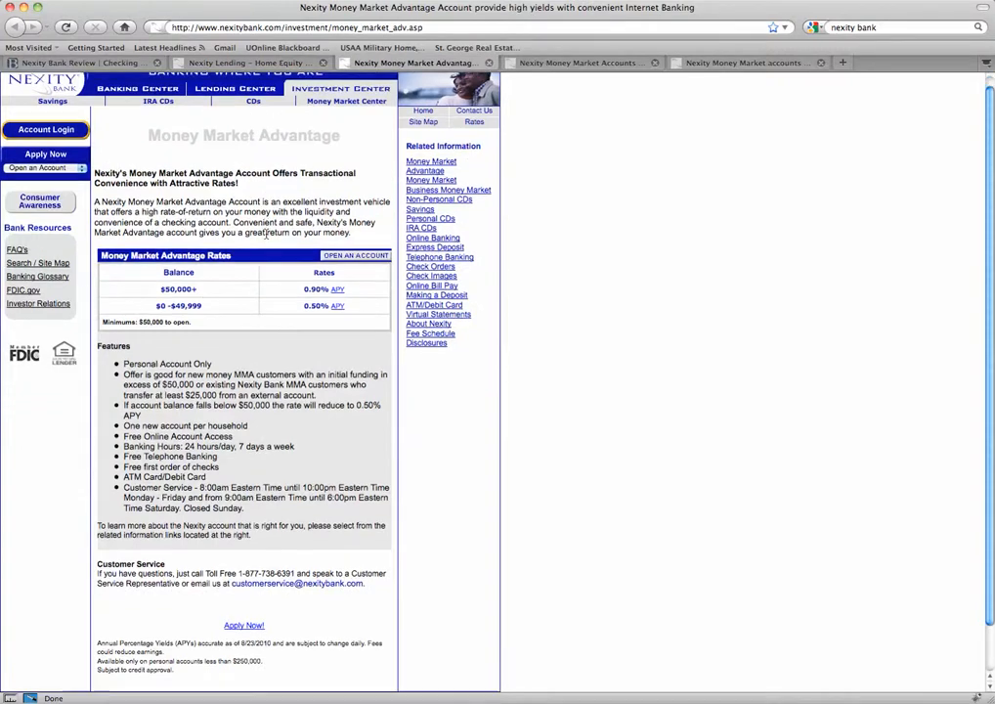
scroll("down", 3)
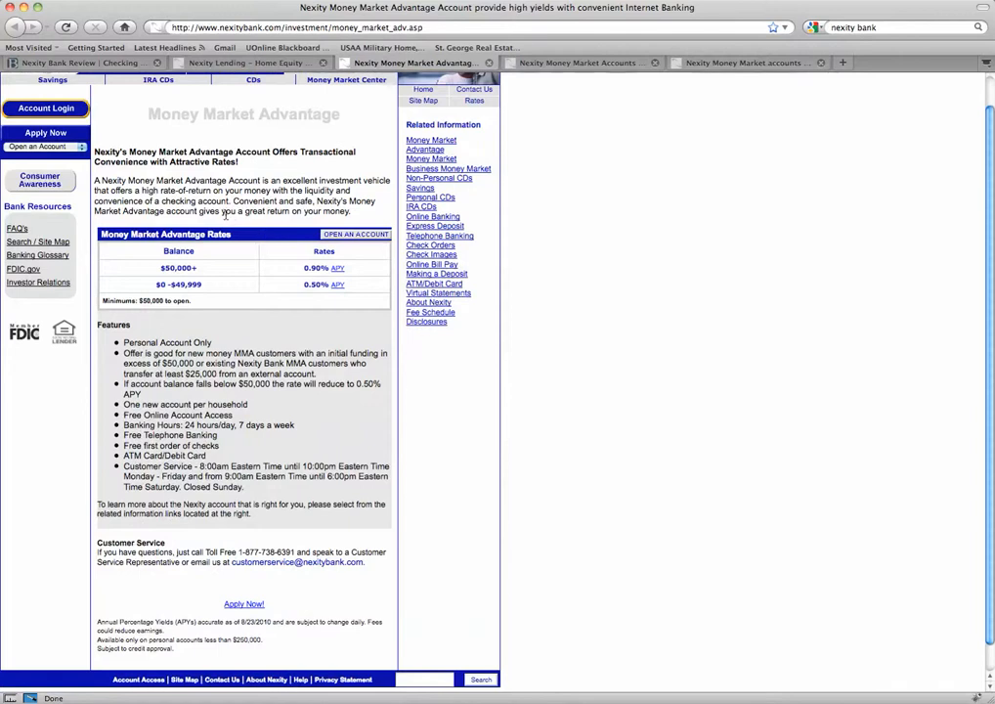
scroll("down", 3)
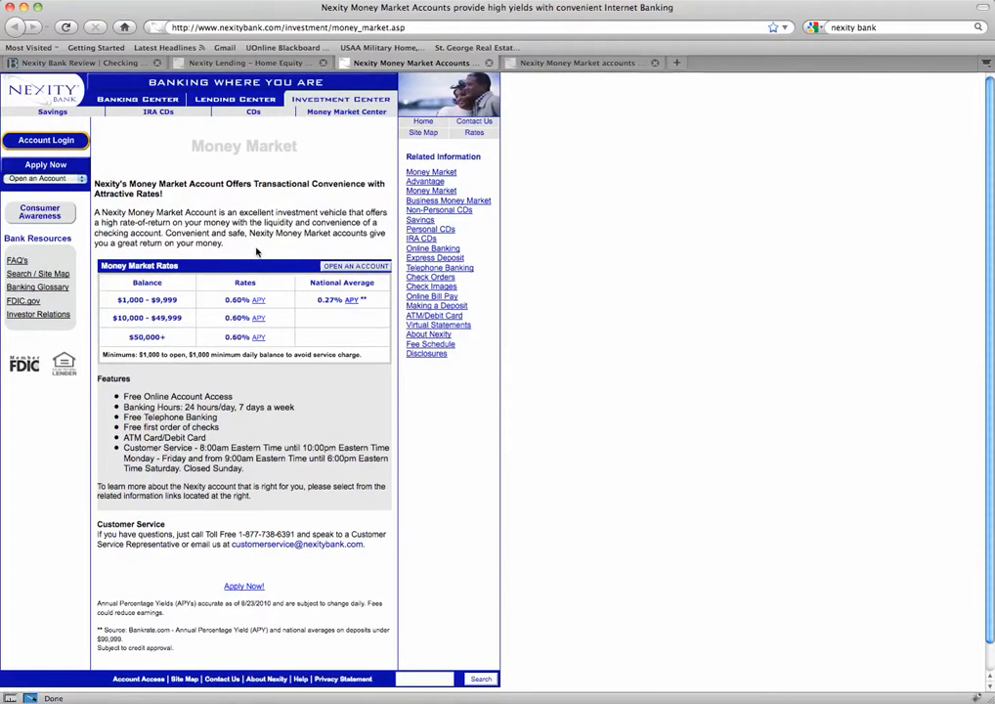
mouse_move(237, 300)
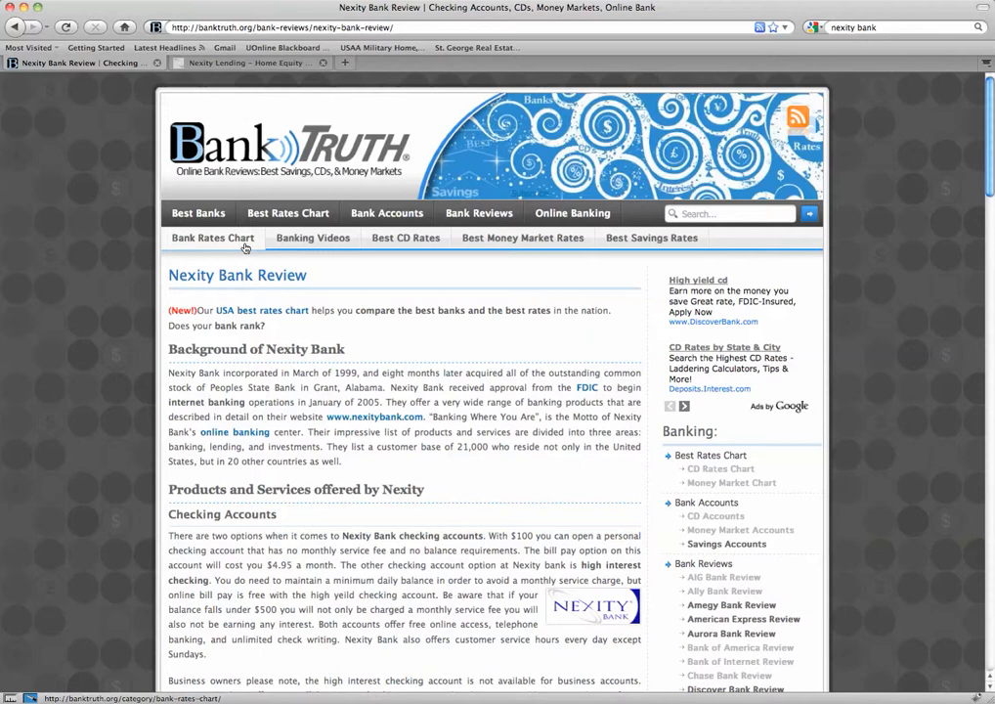
- Open BankTruth's Money Market Chart under Best Rates Chart and scroll its top rates
left_click(287, 212)
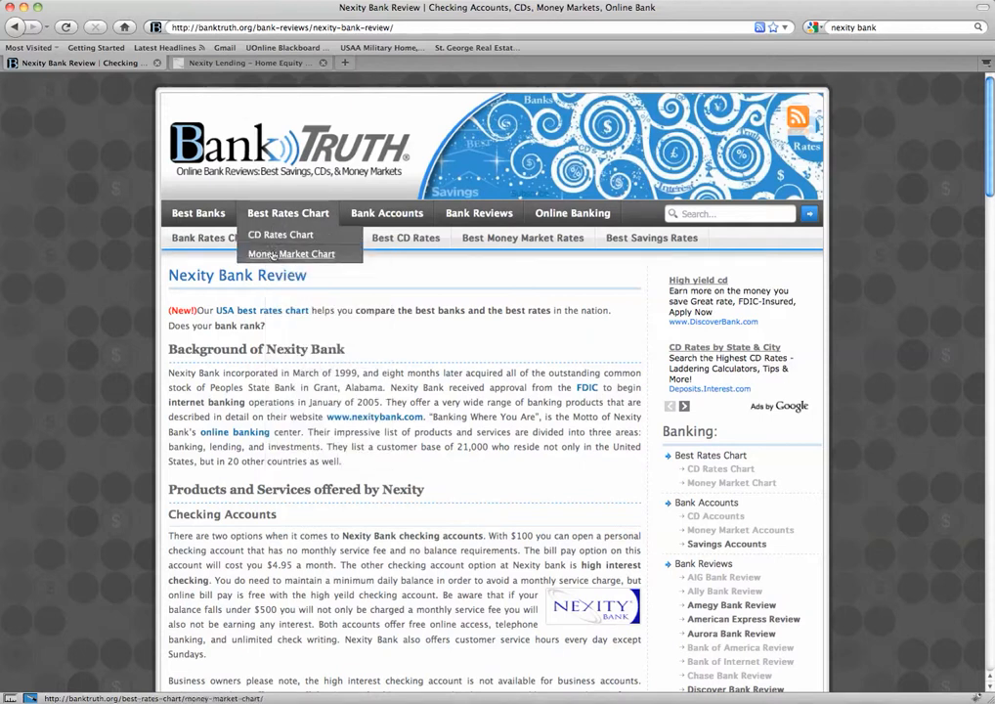
left_click(291, 254)
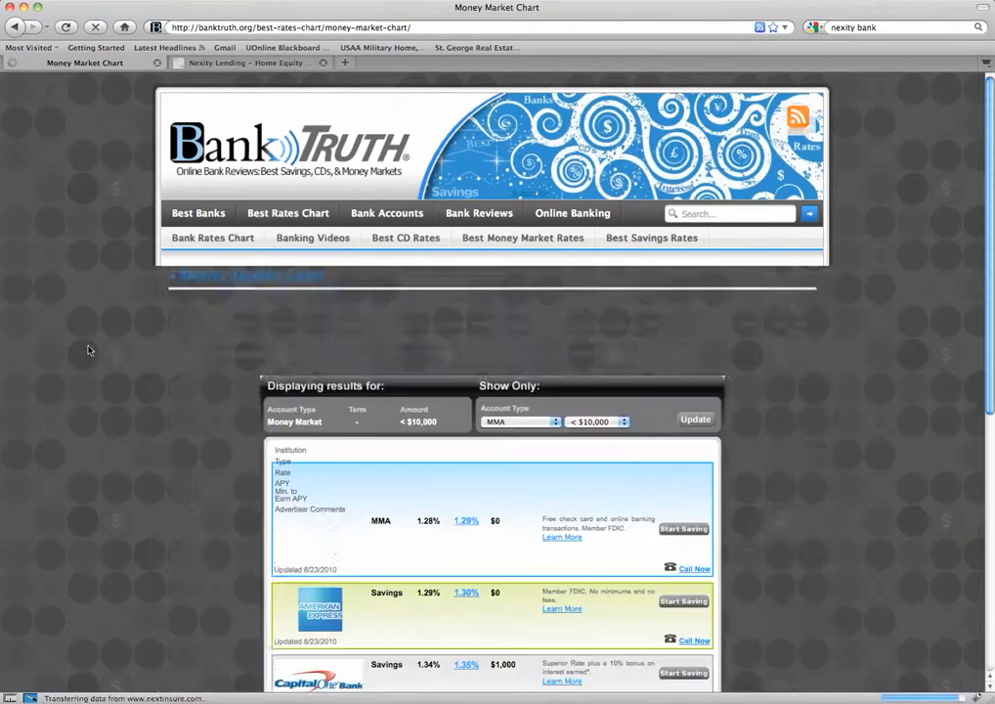
scroll("down", 3)
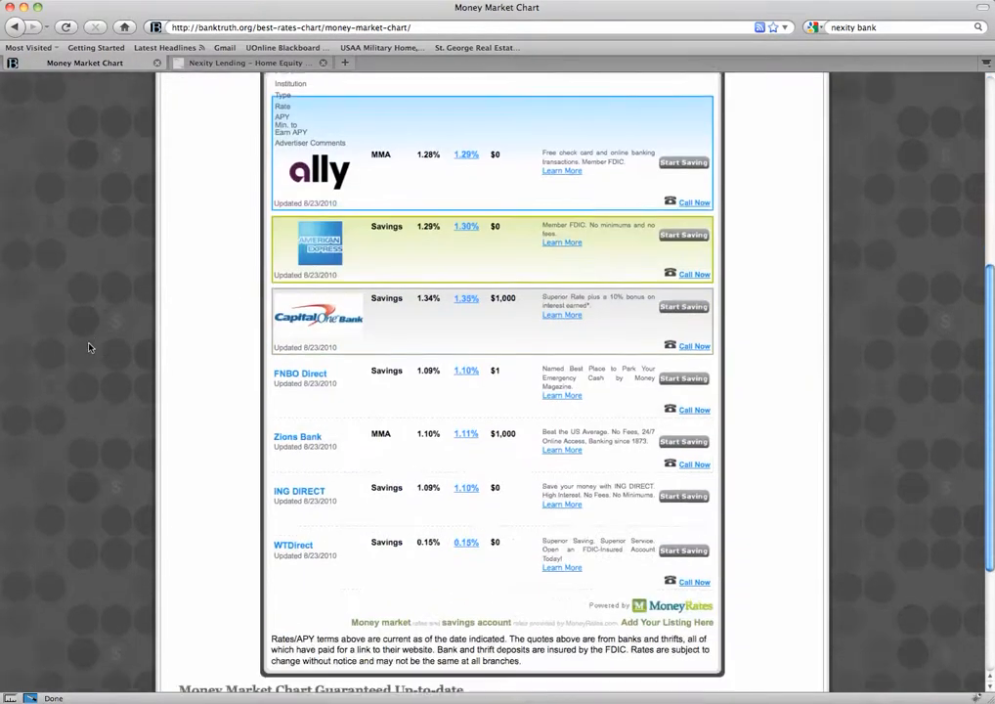
scroll("down", 3)
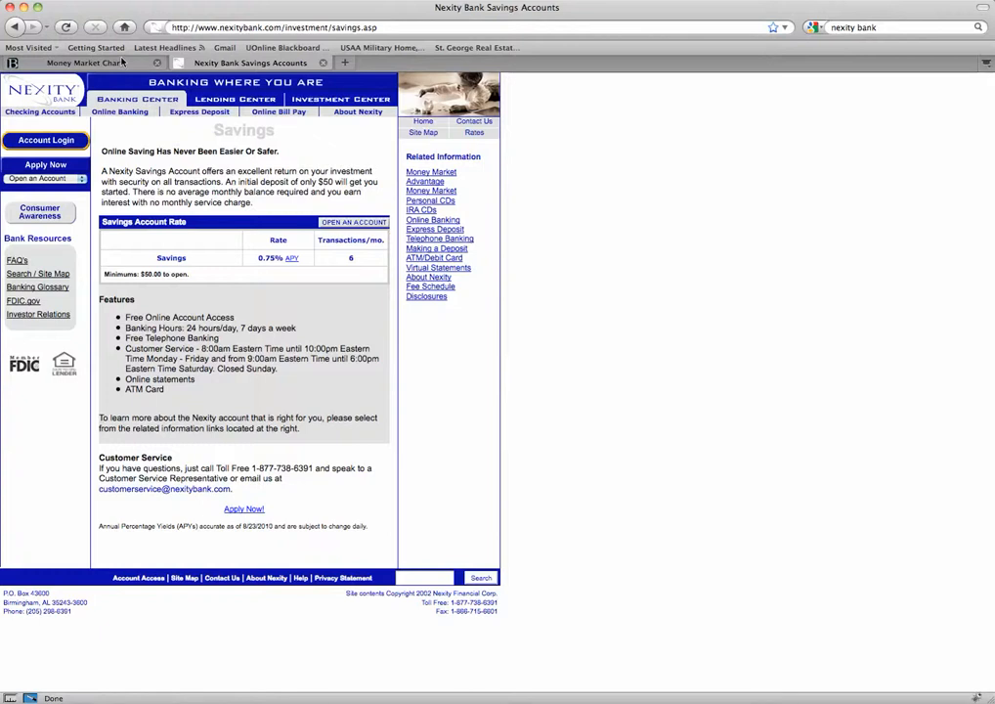
- Return to BankTruth.org, then load Nexity's personal CD rates page
left_click(86, 62)
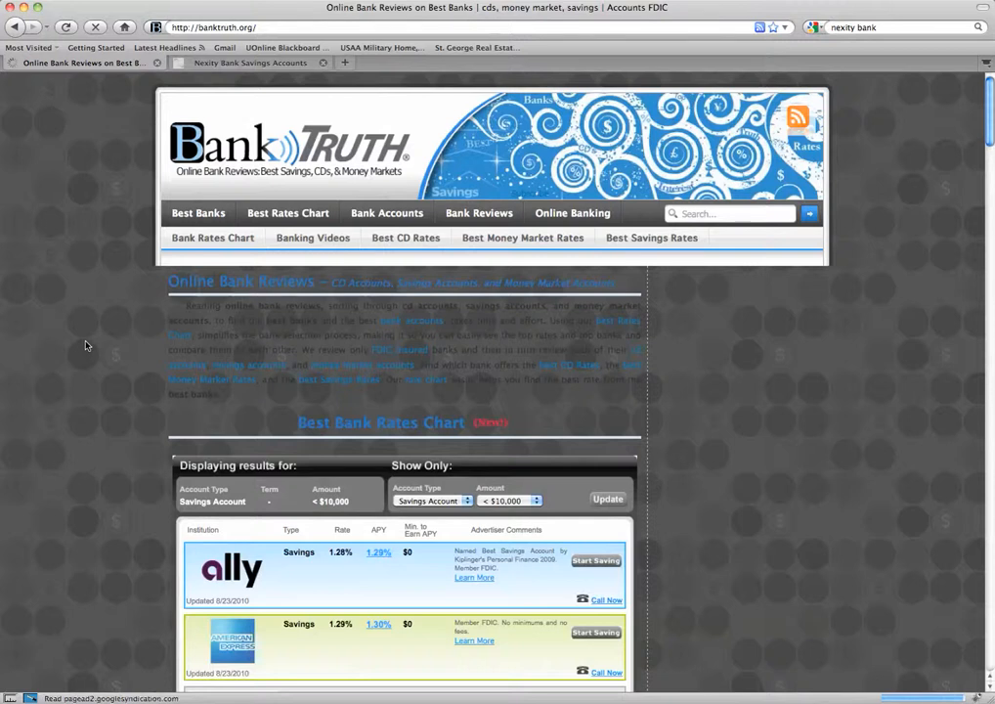
left_click(254, 63)
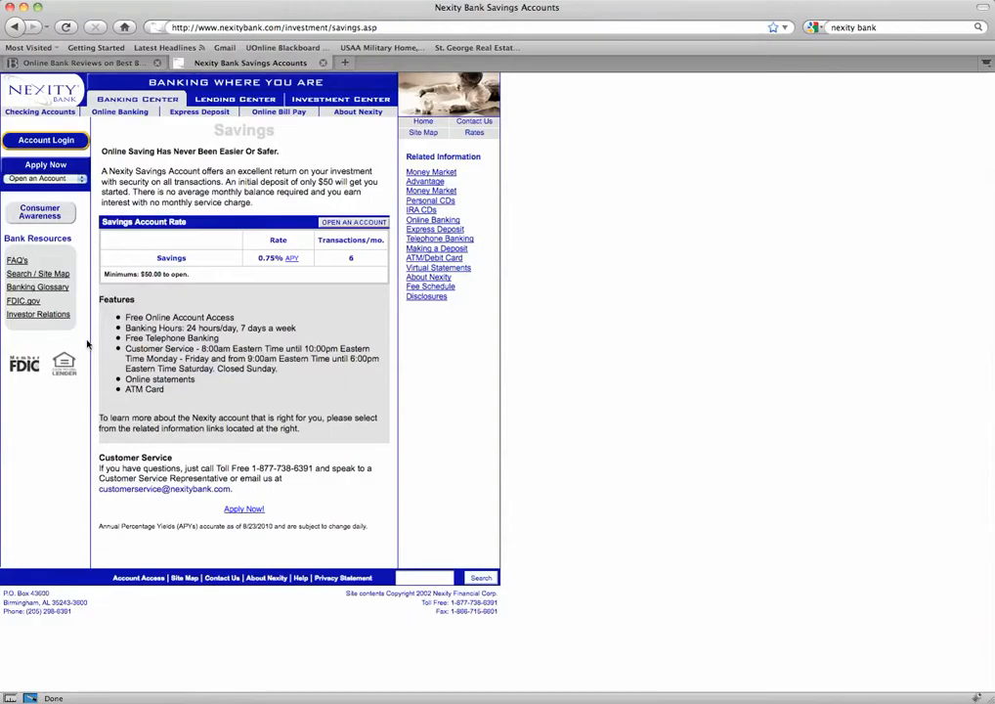
mouse_move(385, 207)
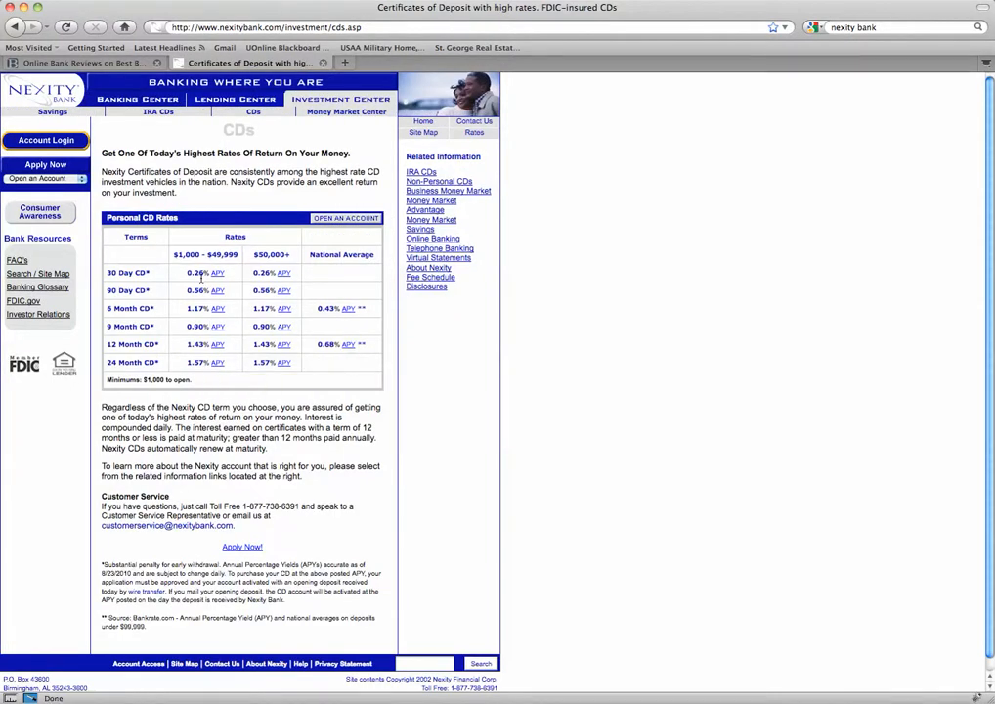
mouse_move(195, 343)
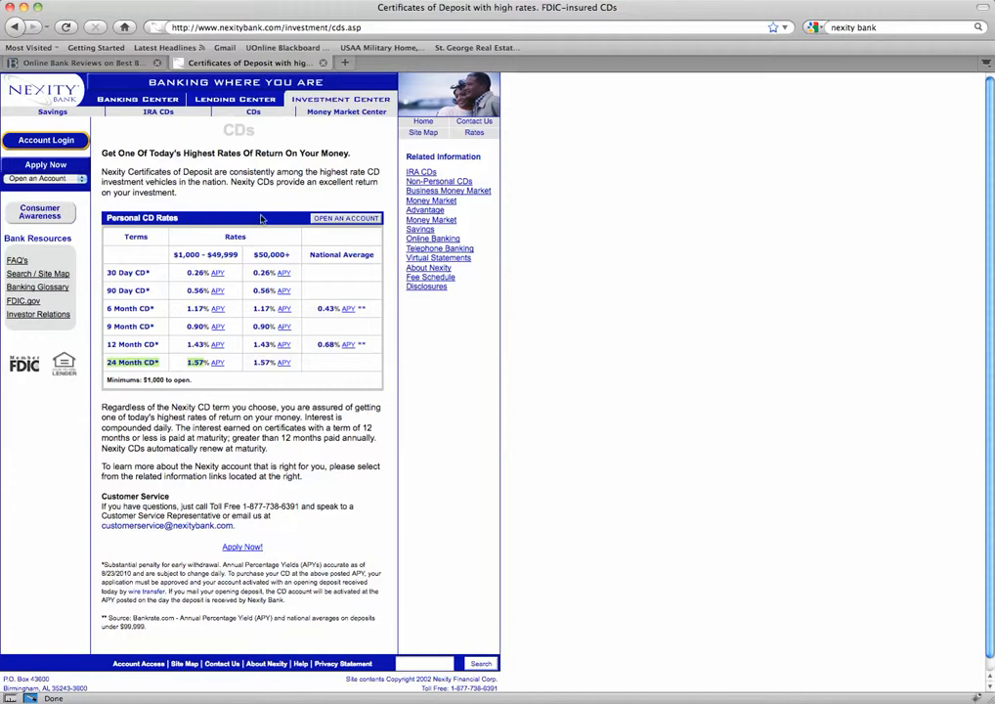
mouse_move(254, 344)
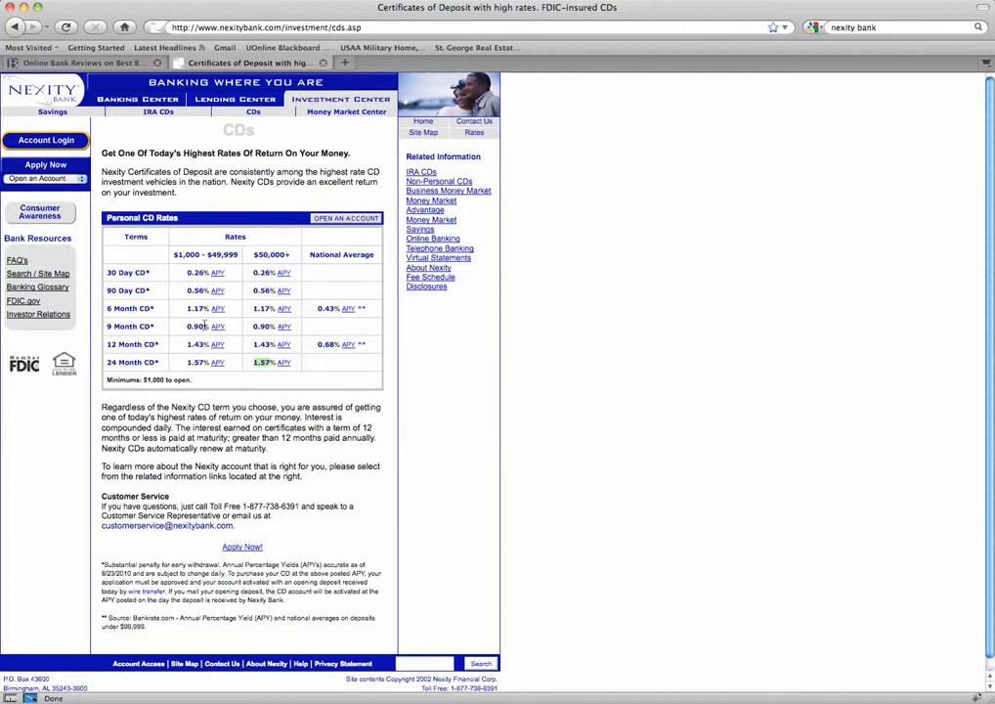
mouse_move(336, 355)
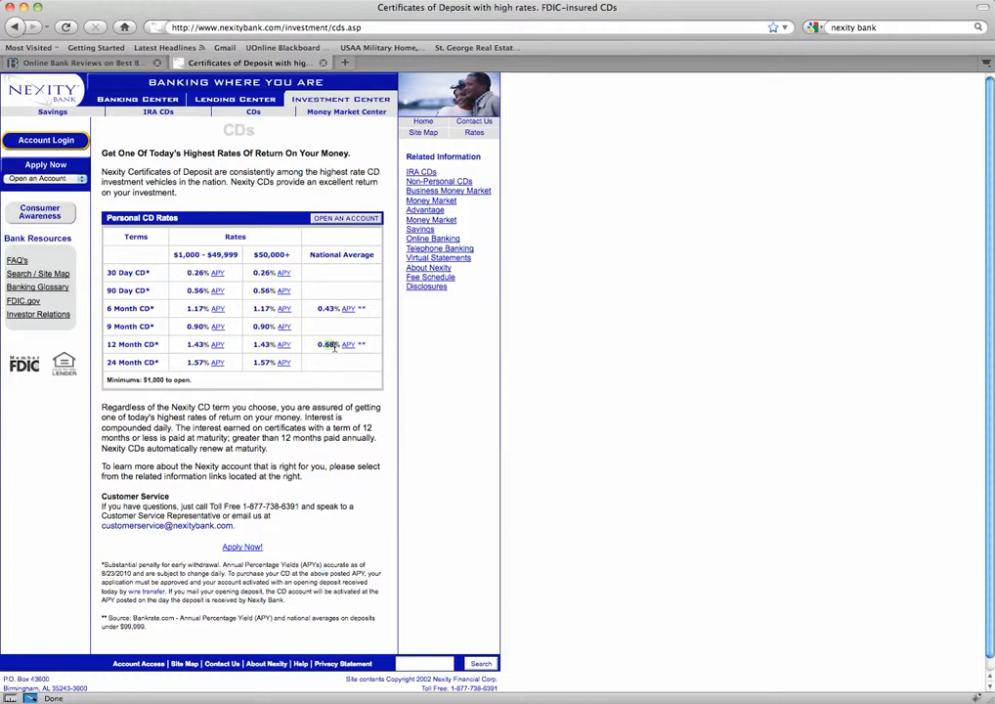
mouse_move(181, 157)
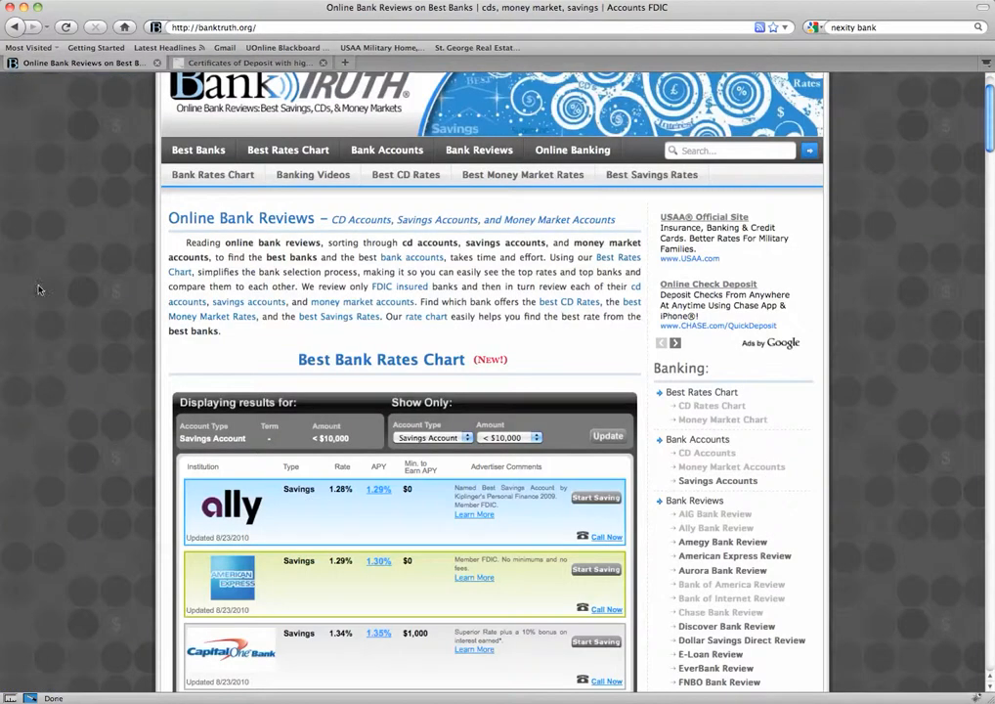
- Switch the Best Bank Rates Chart account type to CD and update it
scroll("down", 3)
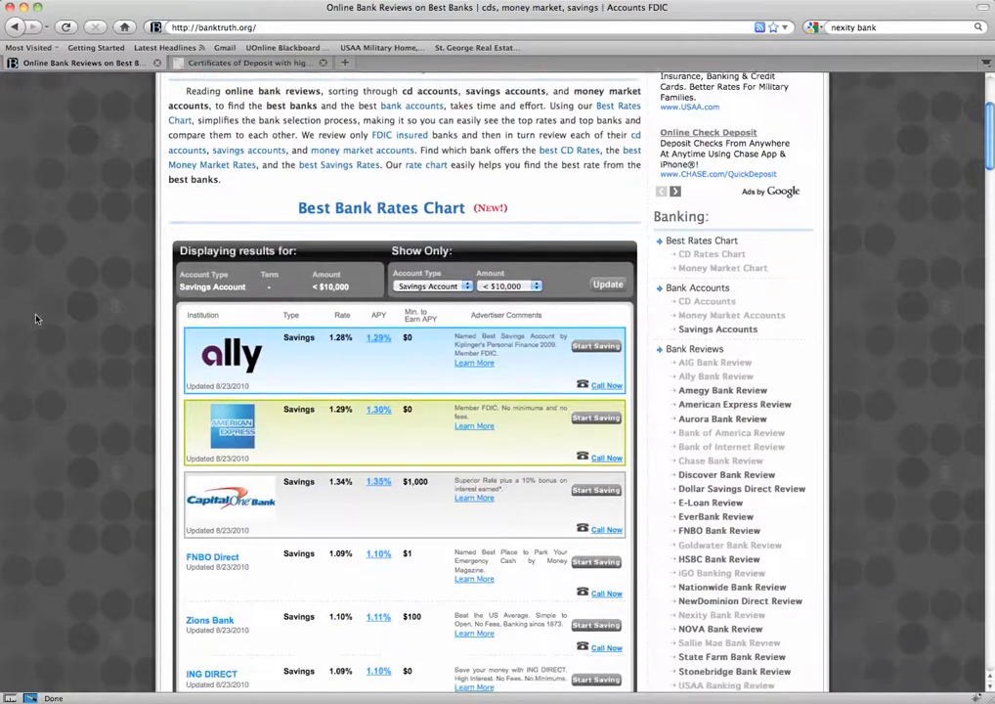
left_click(432, 261)
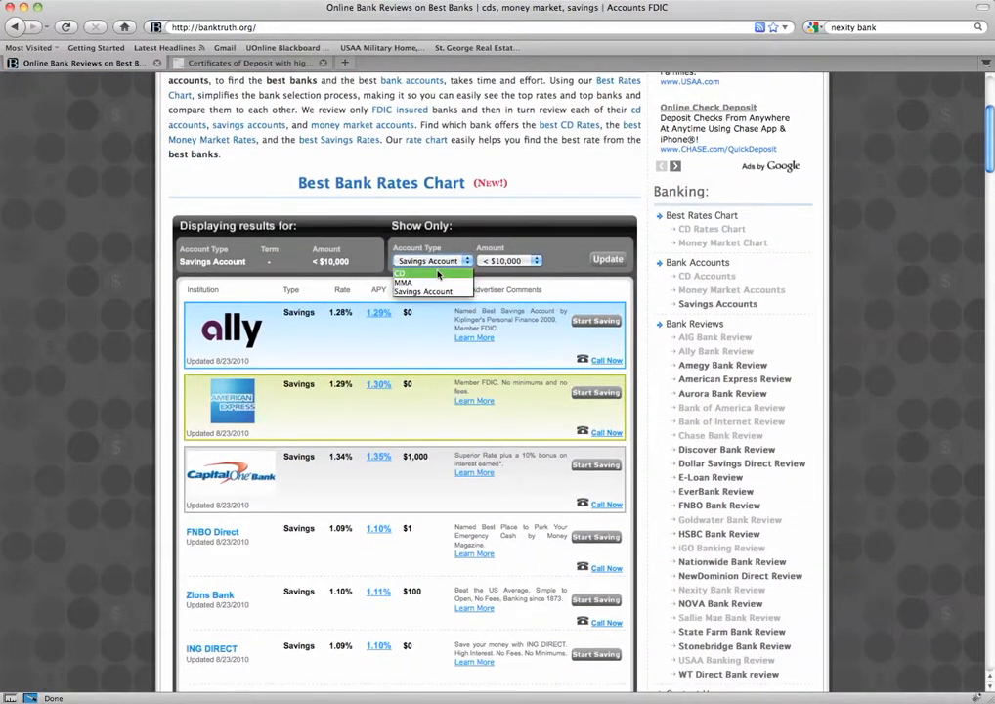
left_click(406, 272)
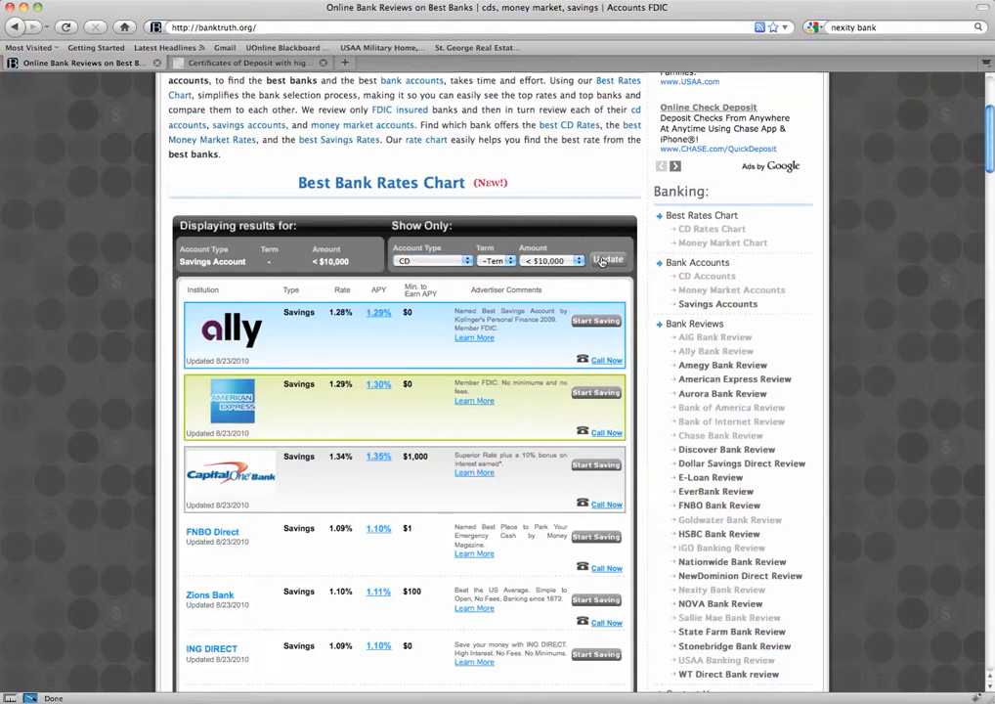
left_click(607, 259)
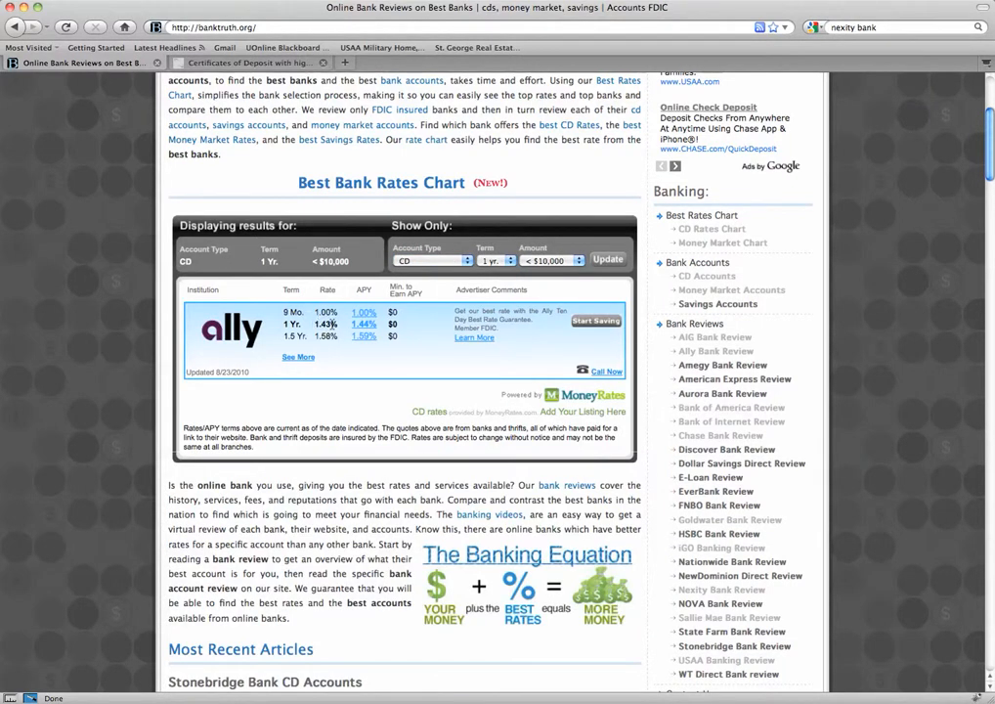
mouse_move(254, 62)
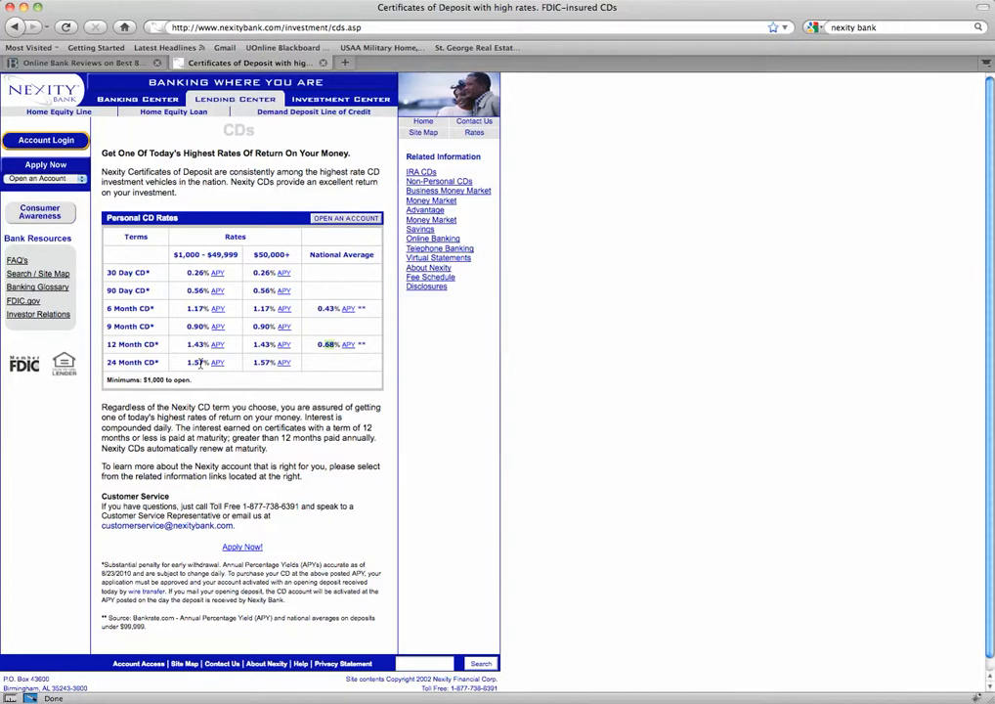
mouse_move(276, 465)
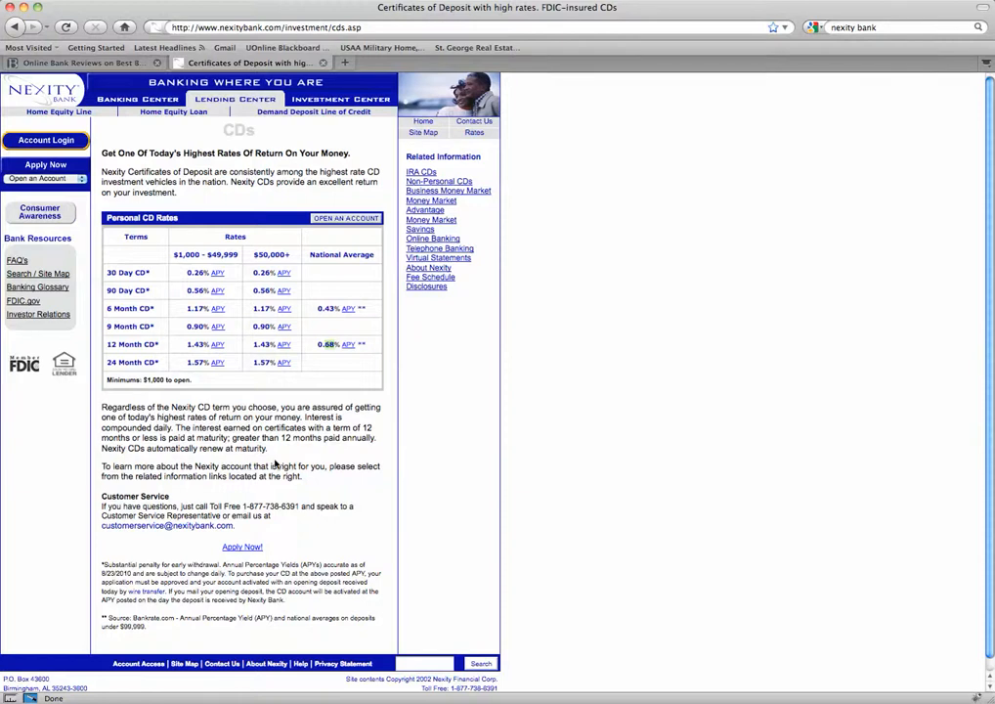
mouse_move(48, 216)
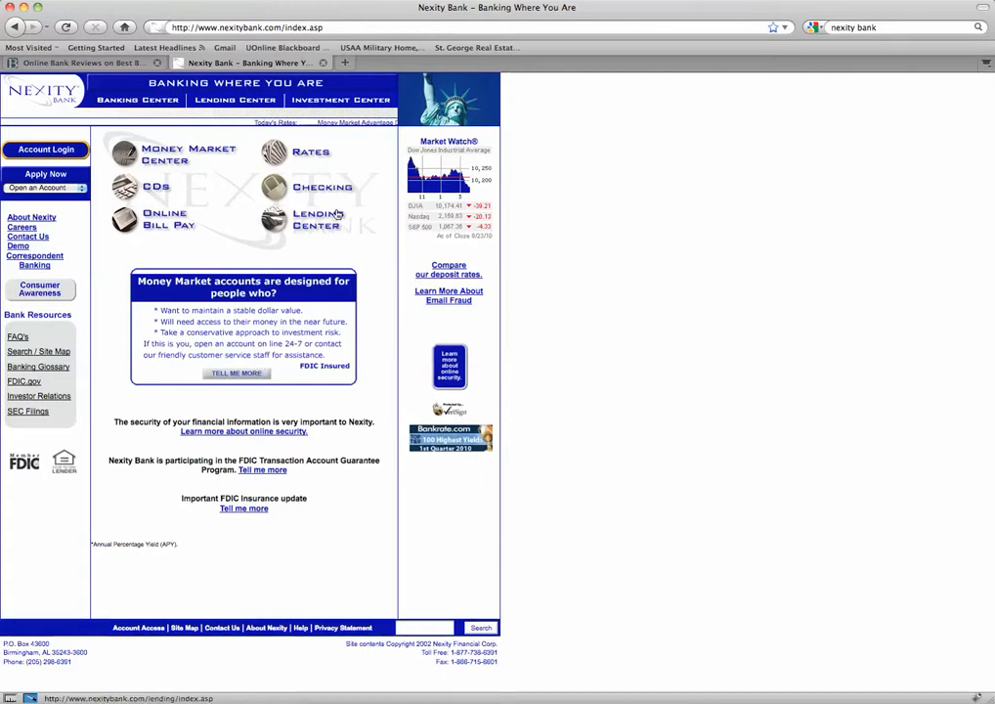
- Review Nexity's full deposit rates page, then close the Nexity Bank tab
left_click(310, 152)
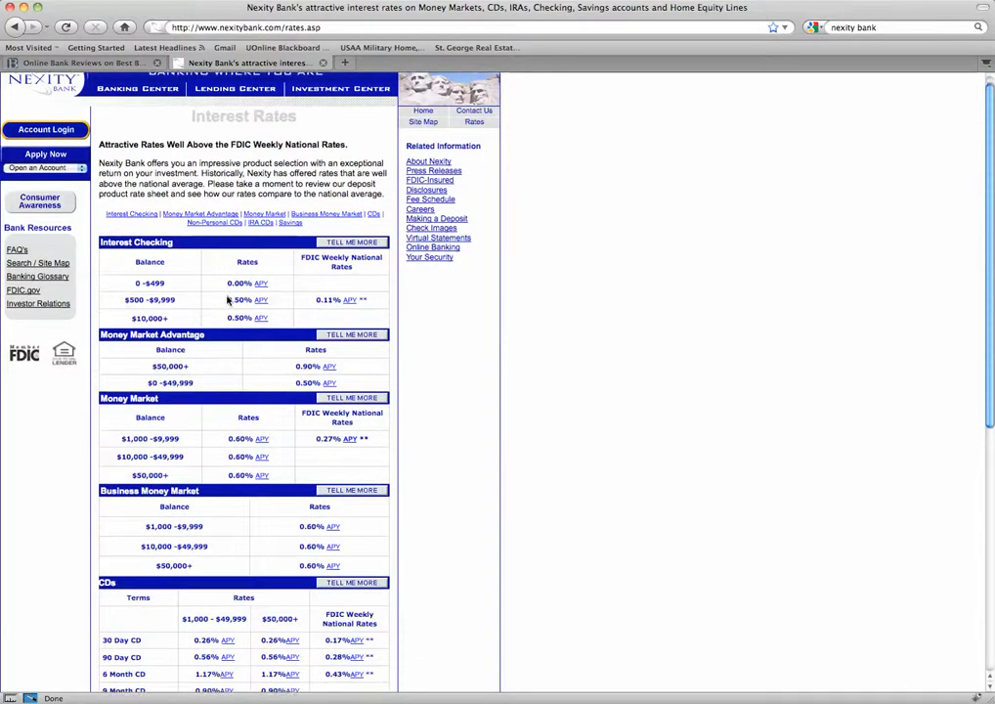
scroll("down", 3)
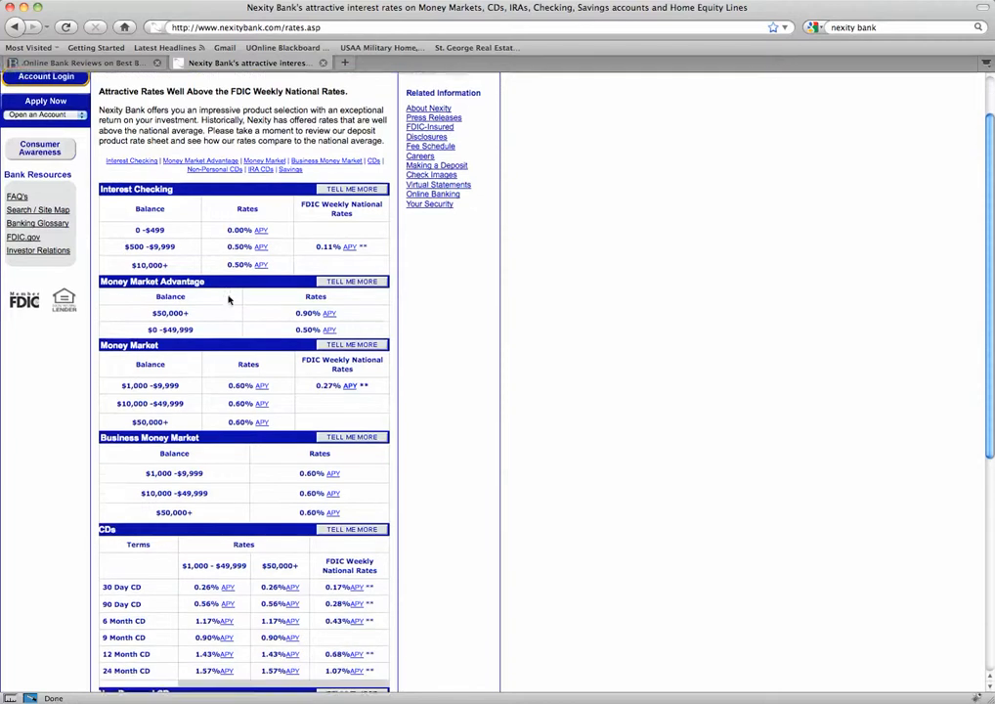
scroll("down", 3)
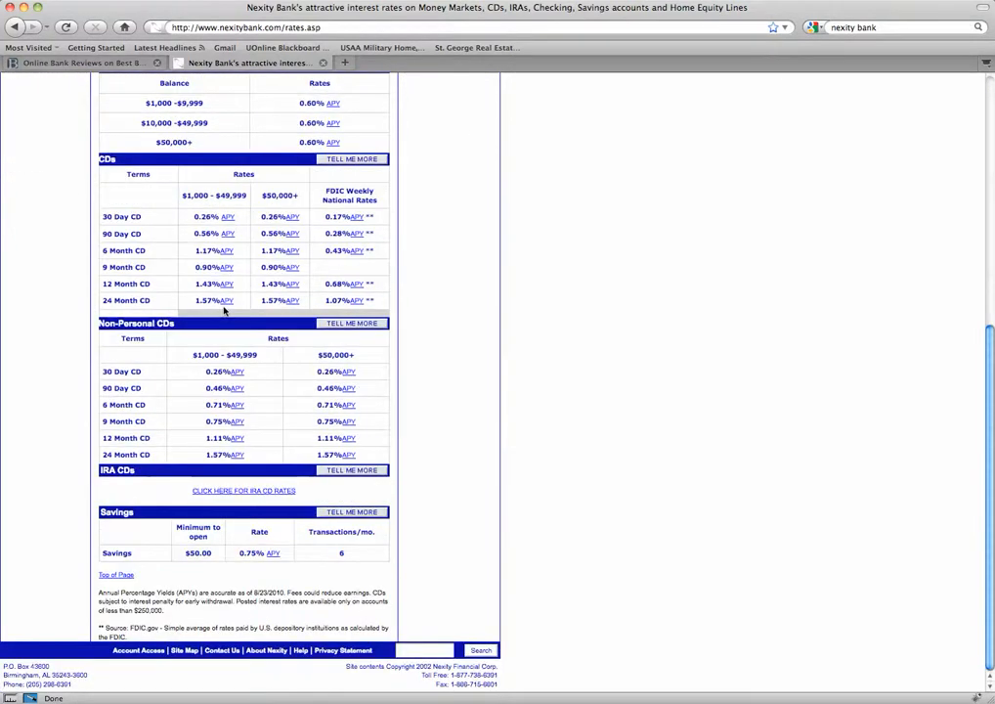
scroll("up", 3)
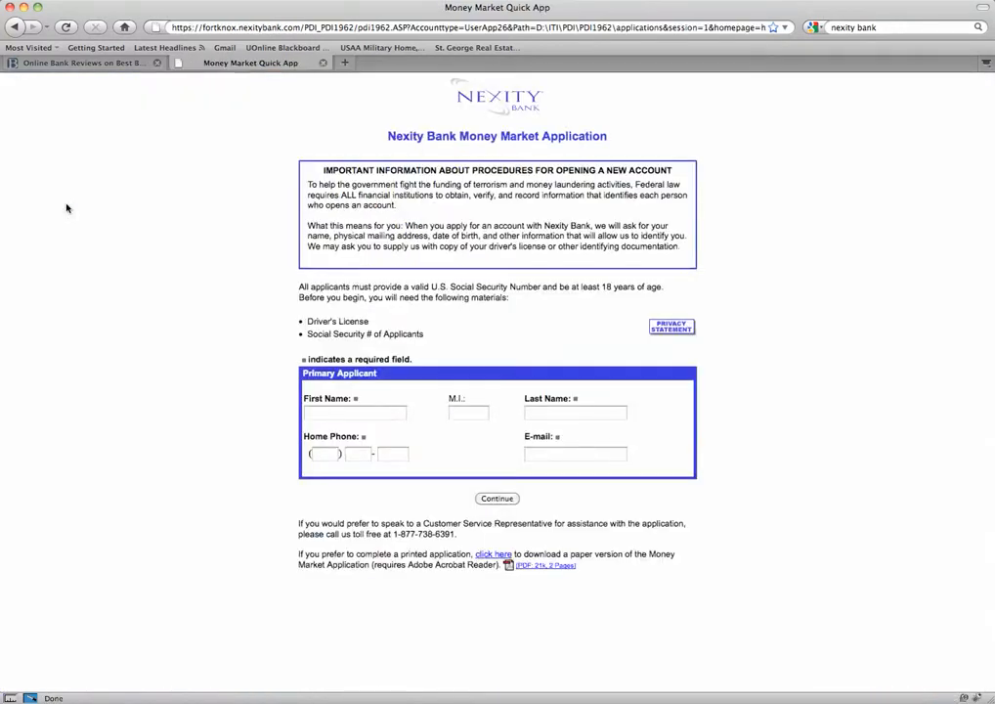
mouse_move(253, 113)
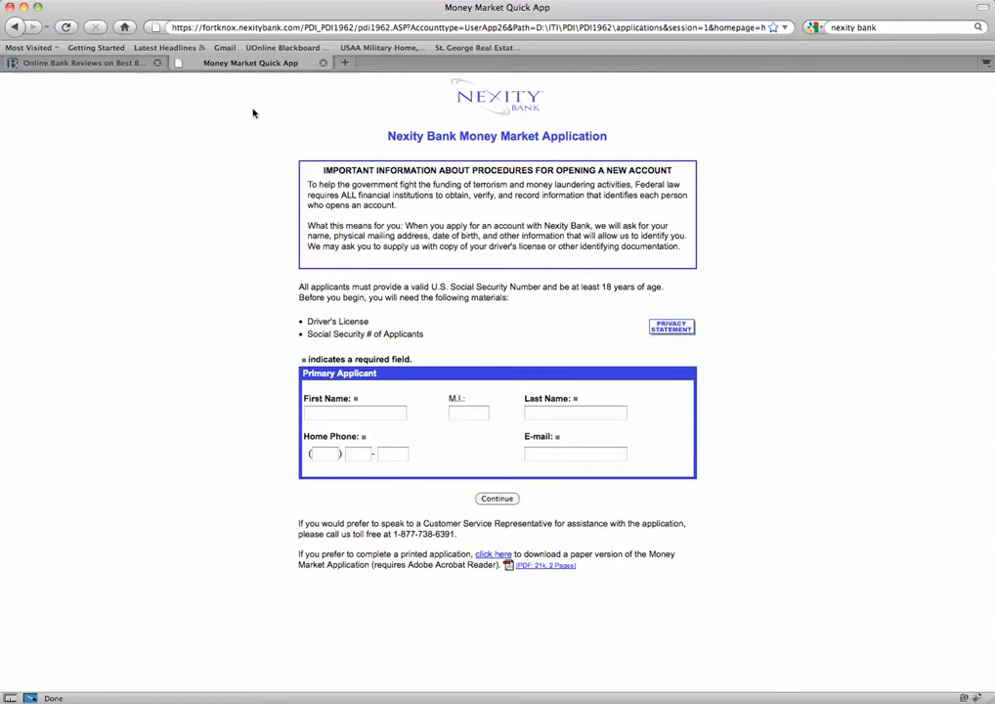
left_click(78, 62)
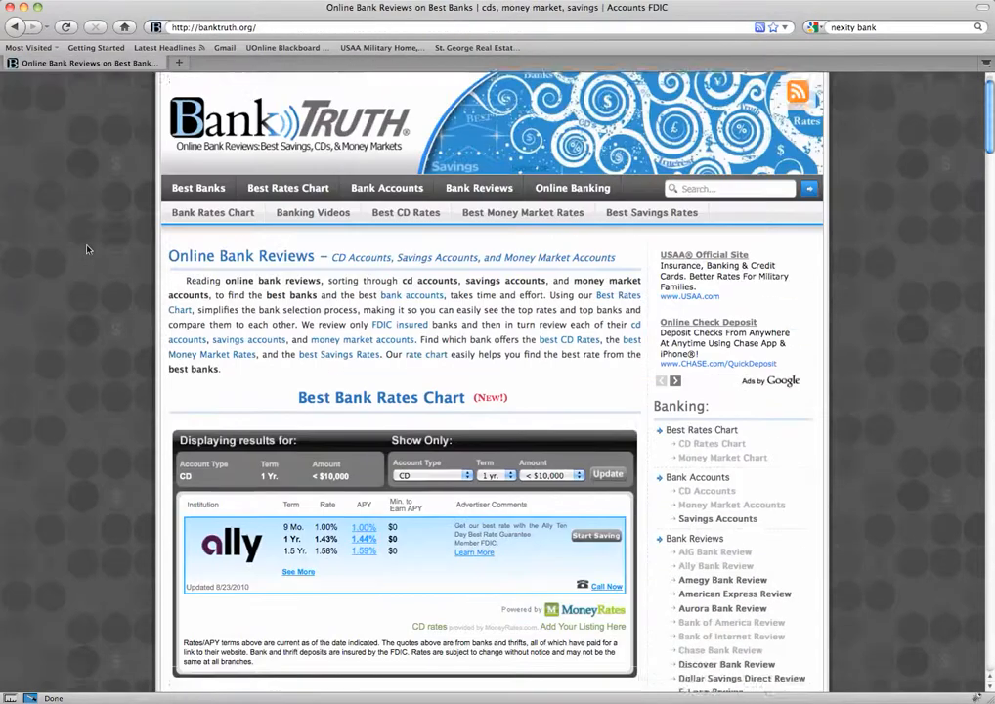